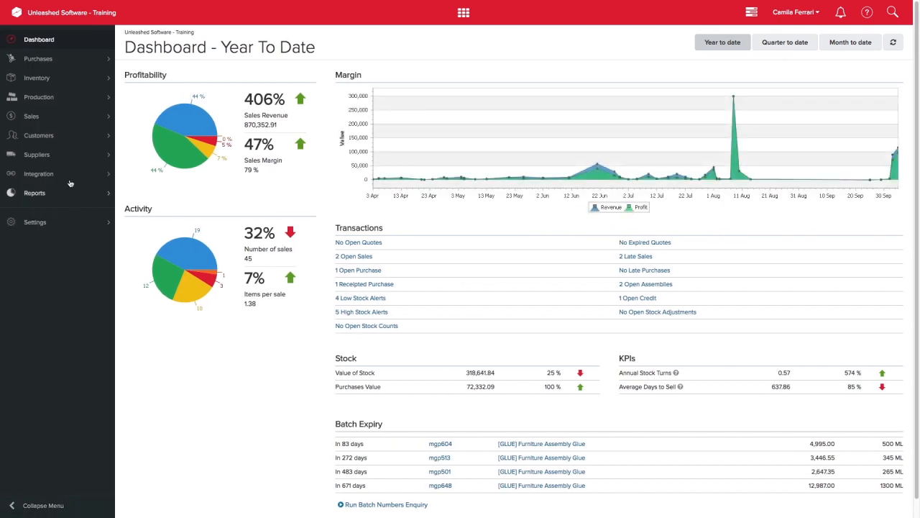
Open the connected Shopify shop's Configuration tab and scroll through its order and stock settings.
click(38, 174)
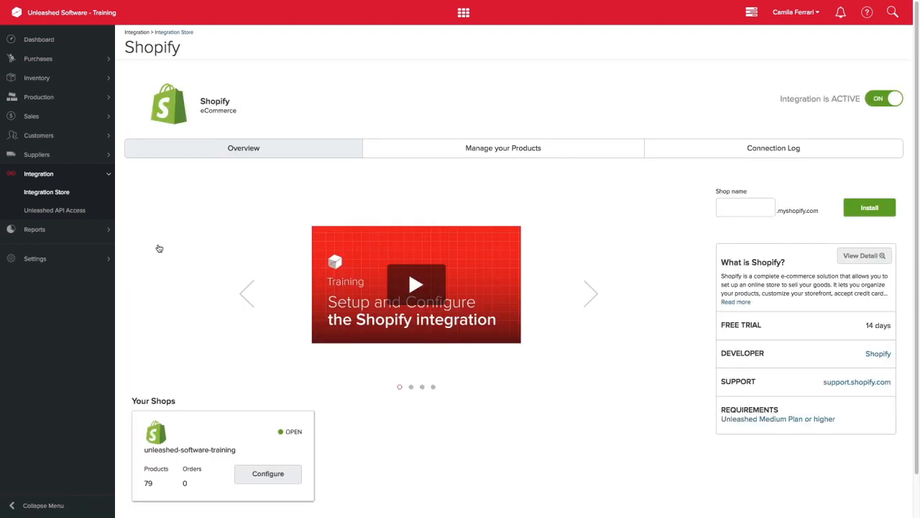
click(267, 473)
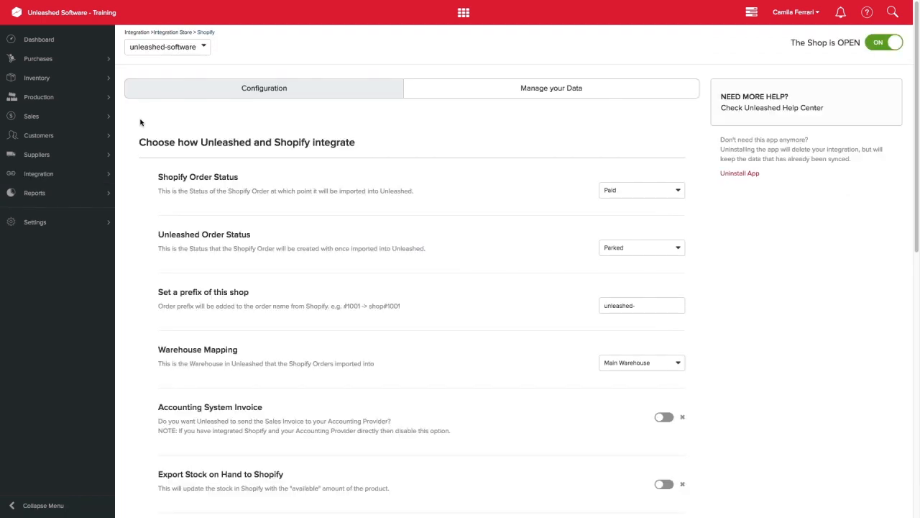
scroll(down, 3)
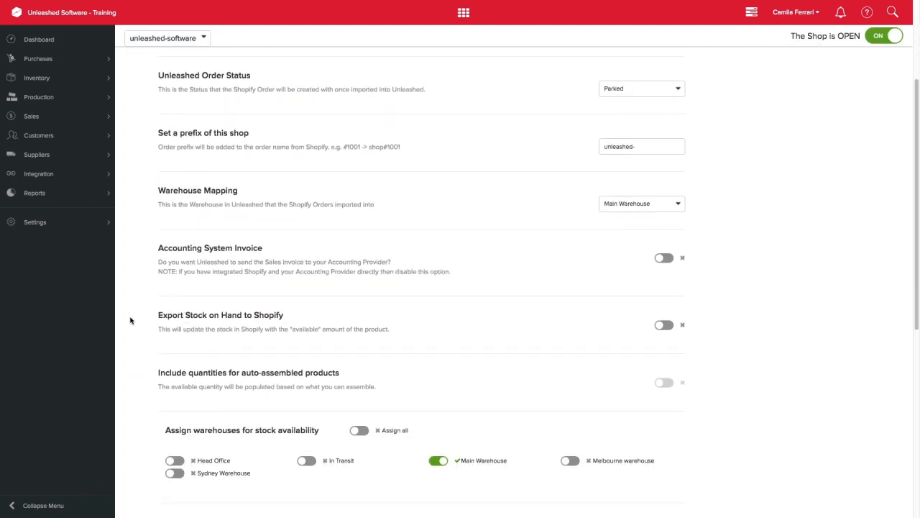
scroll(down, 3)
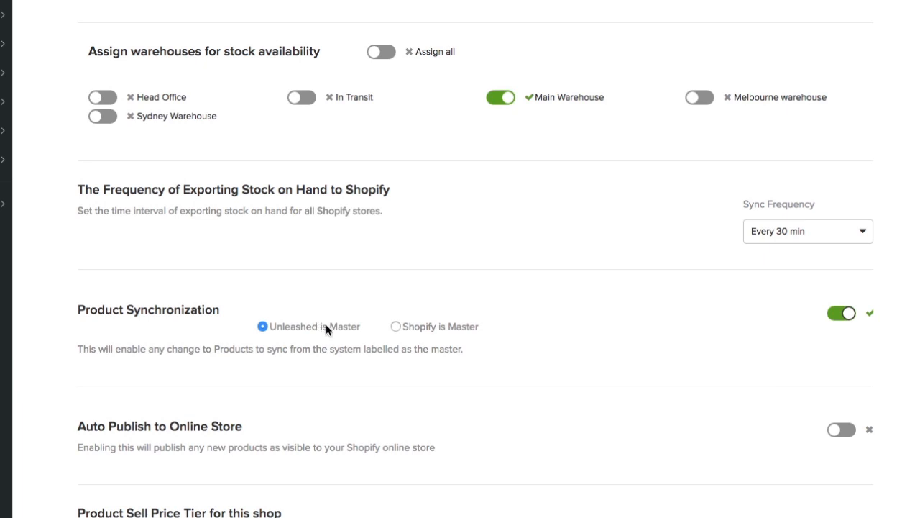
mouse_move(431, 363)
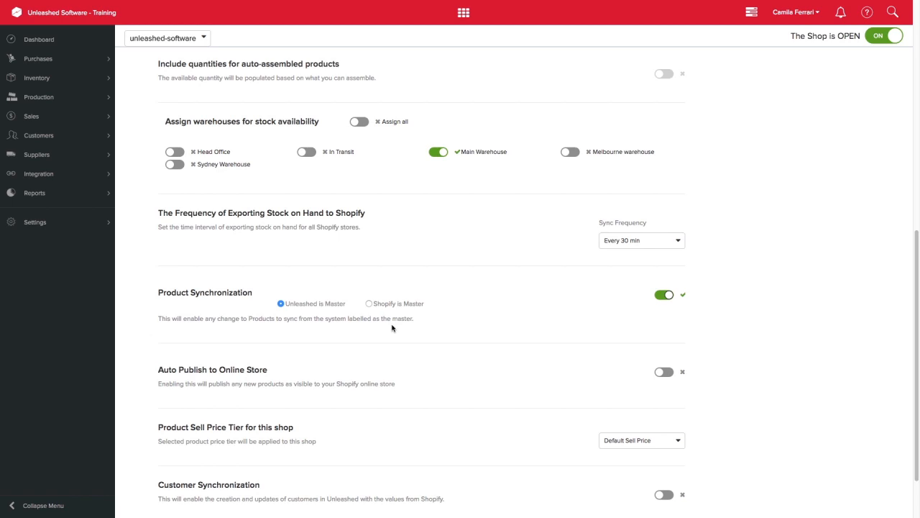
scroll(down, 3)
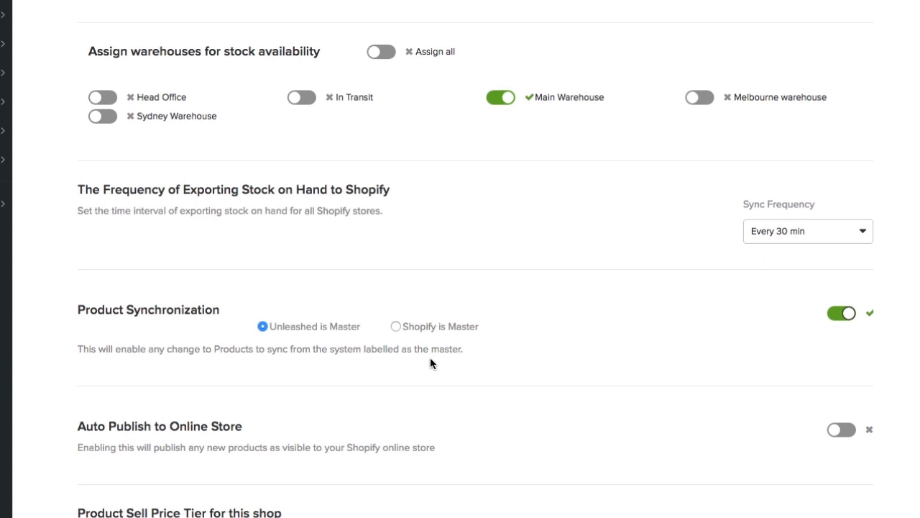
Select 'Shopify is Master' under Product Synchronization.
click(396, 327)
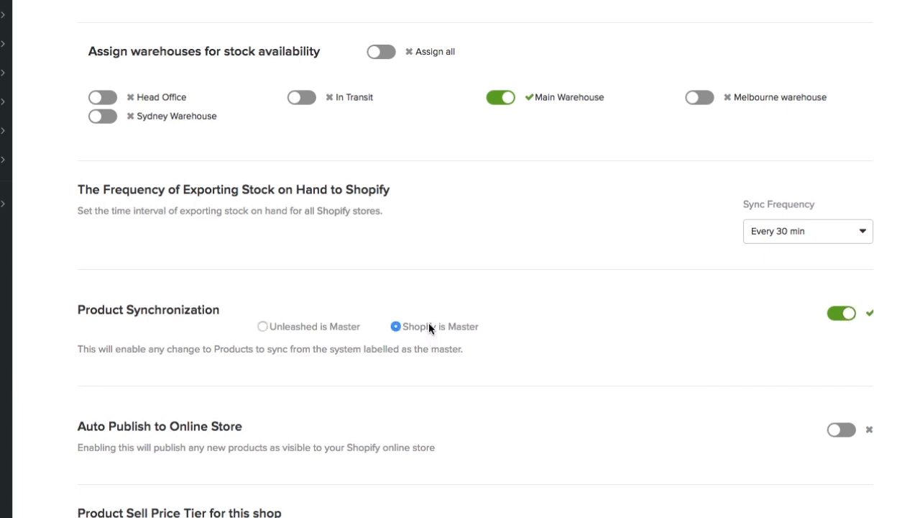
mouse_move(506, 334)
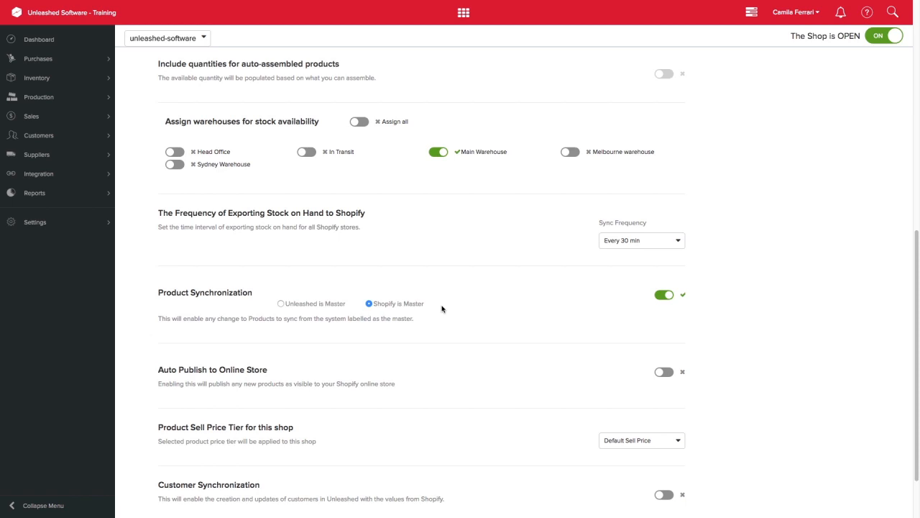
Untick Dining Table, Box of Screws and Dining Chair from syncing, then return to Overview.
scroll(down, 3)
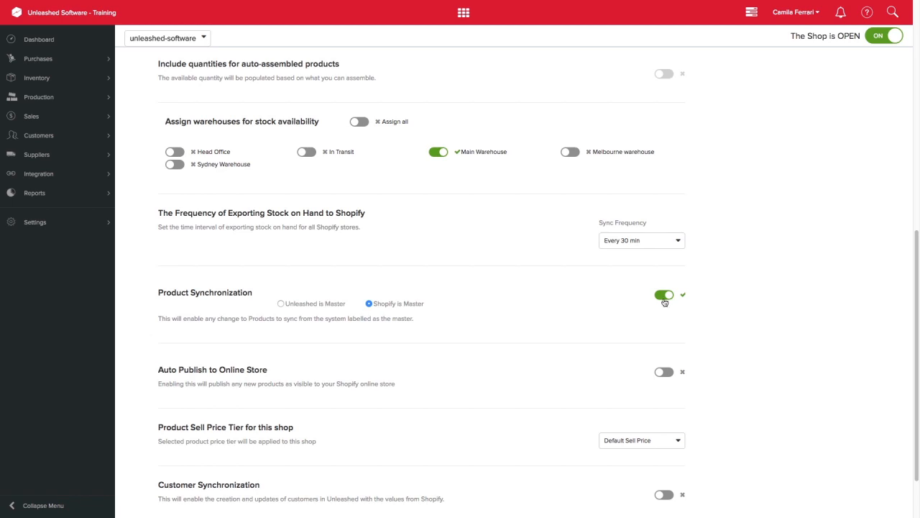
click(664, 295)
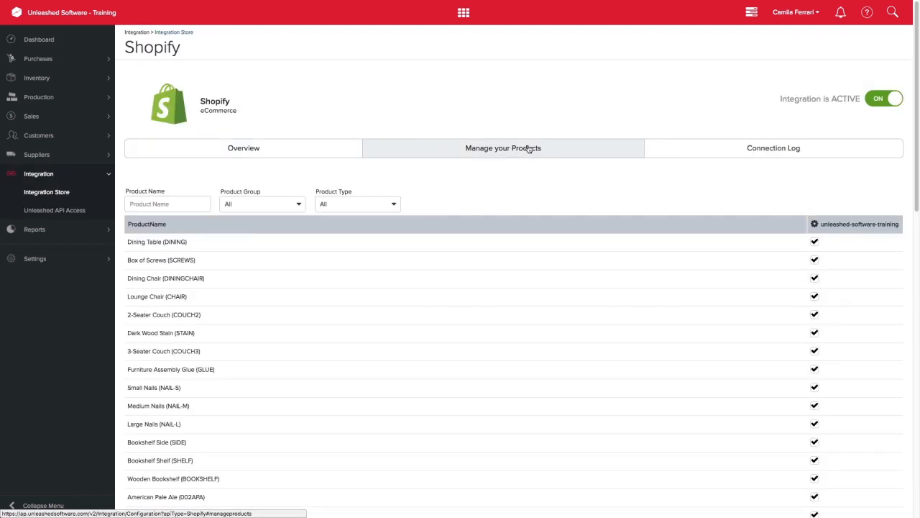
click(814, 242)
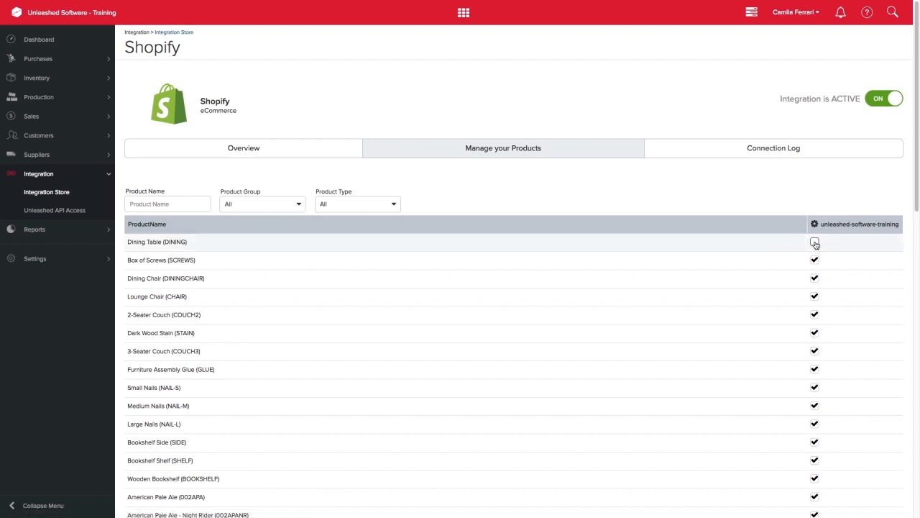
click(815, 241)
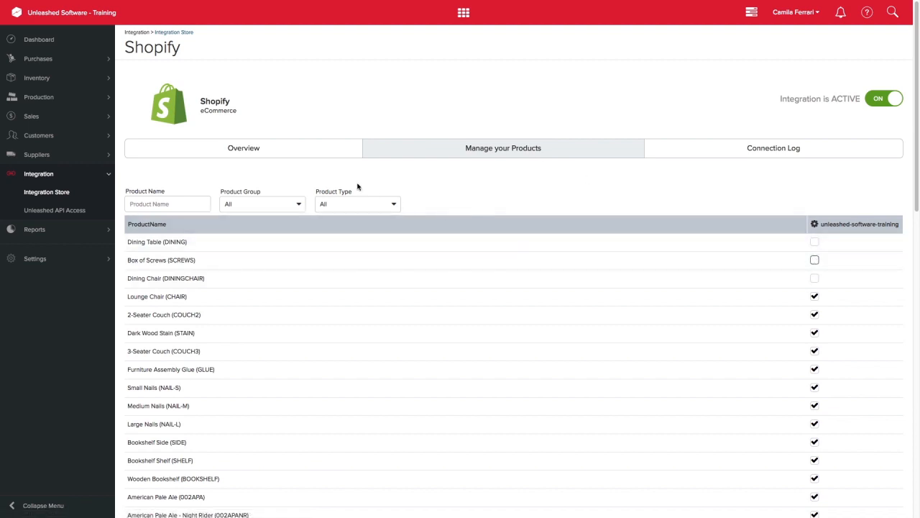
click(243, 148)
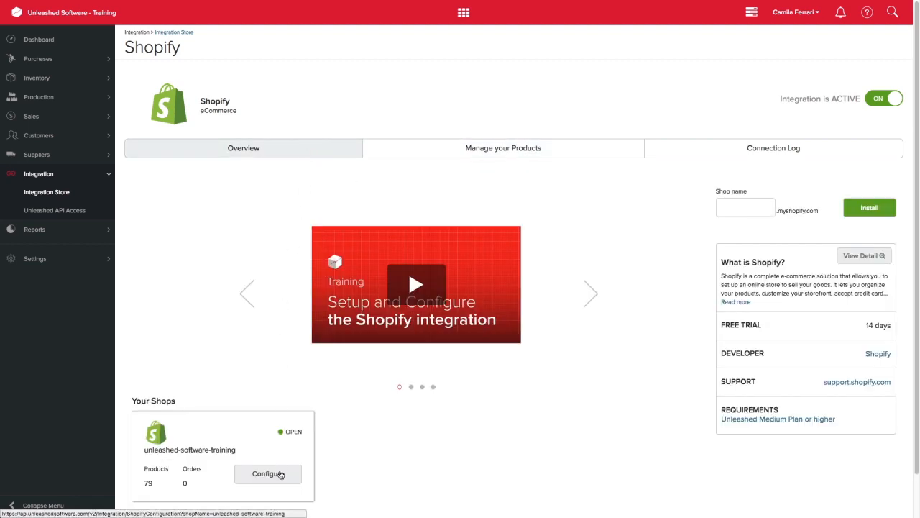
Open the shop's Manage your Data options for exporting and importing stock, customers, products and orders.
click(267, 473)
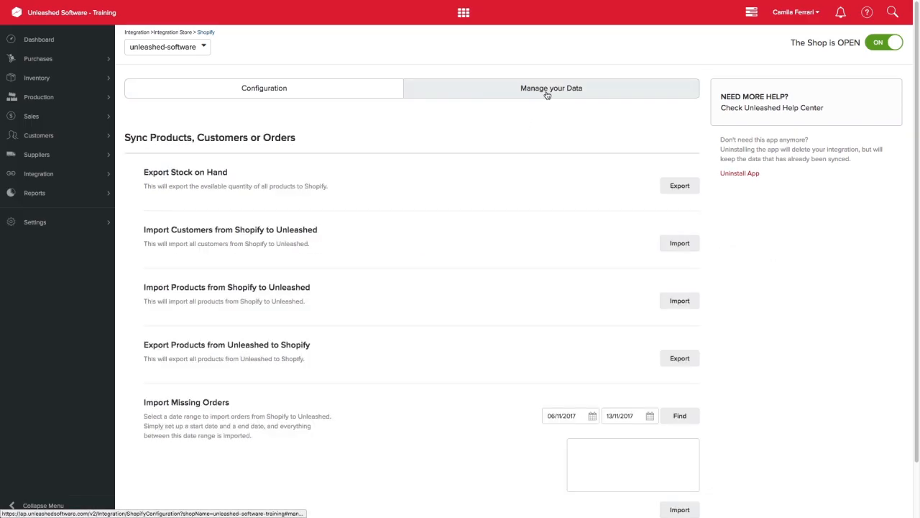
mouse_move(740, 292)
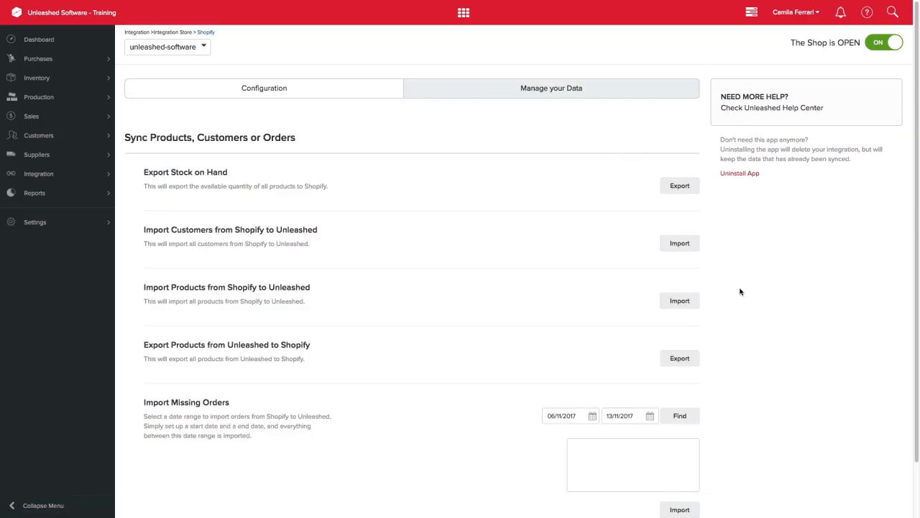